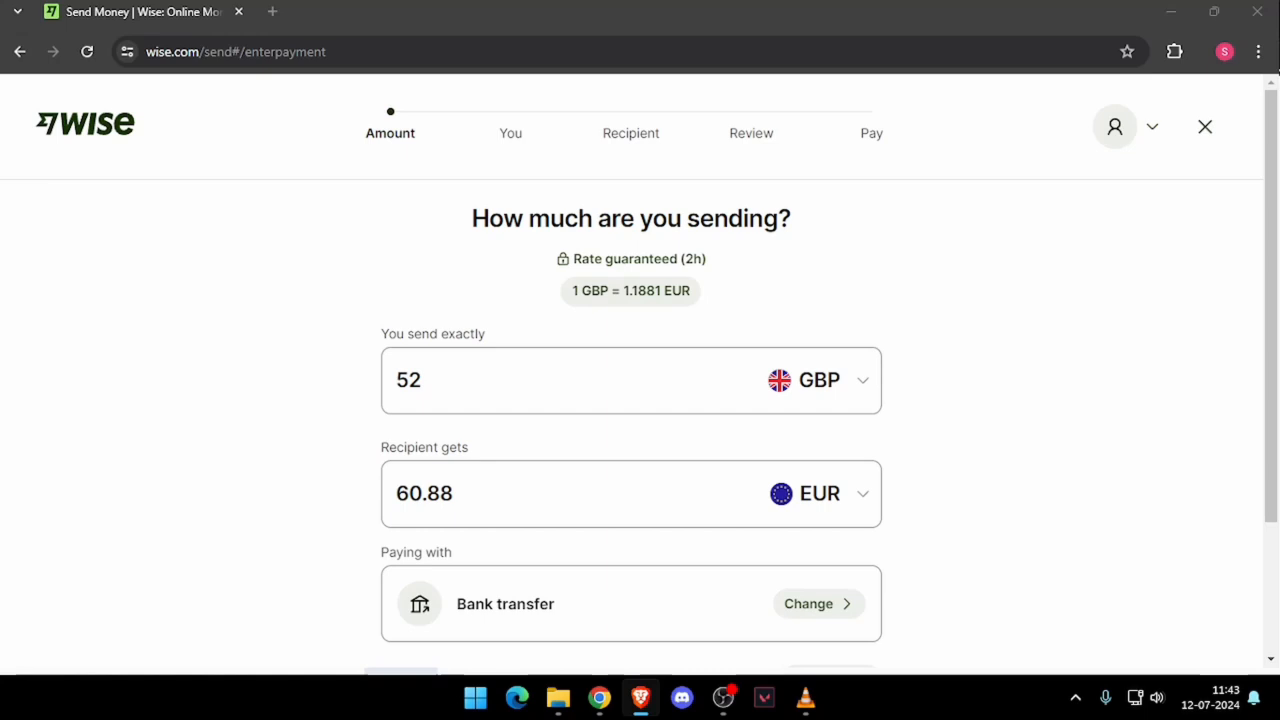
pyautogui.moveTo(378, 488)
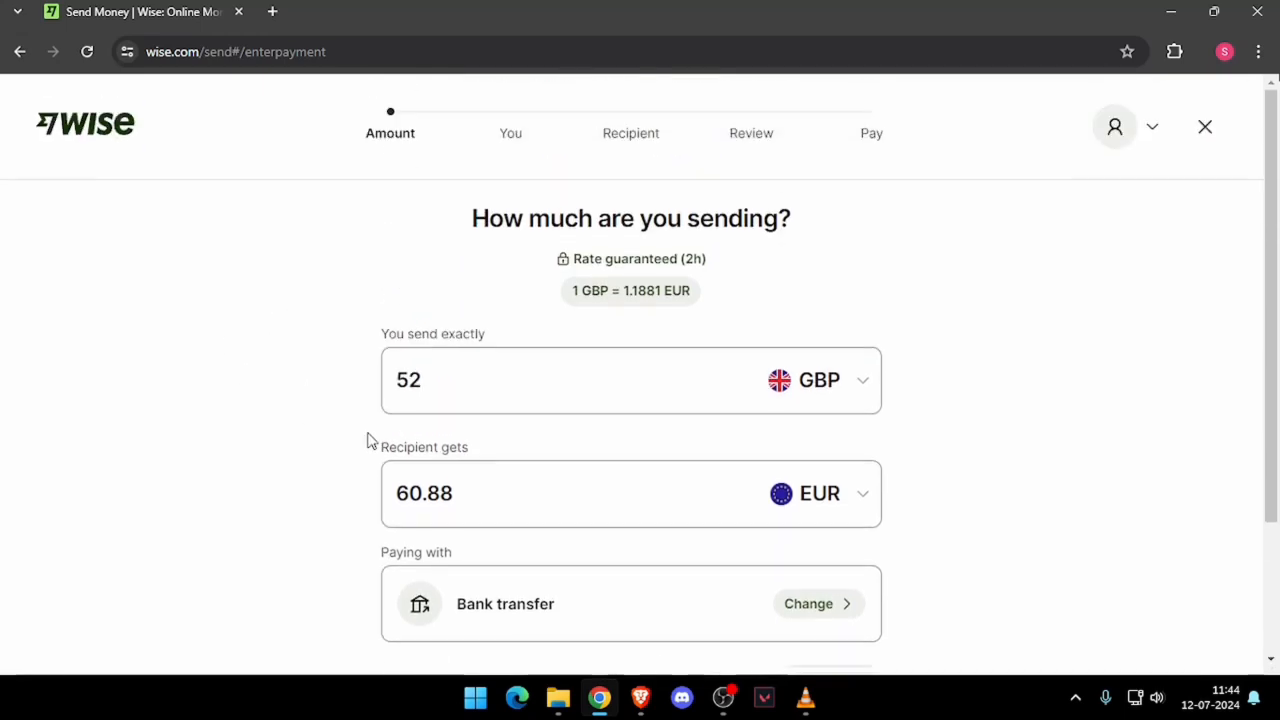
pyautogui.moveTo(371, 472)
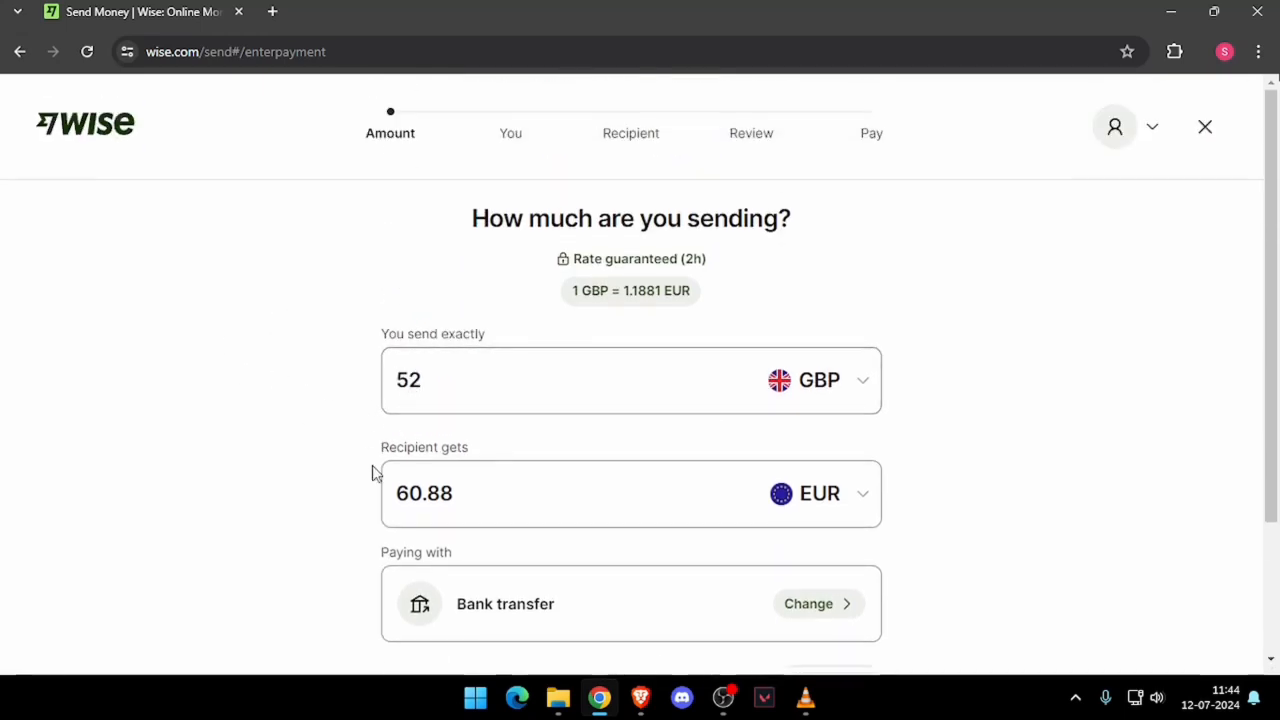
pyautogui.moveTo(896, 507)
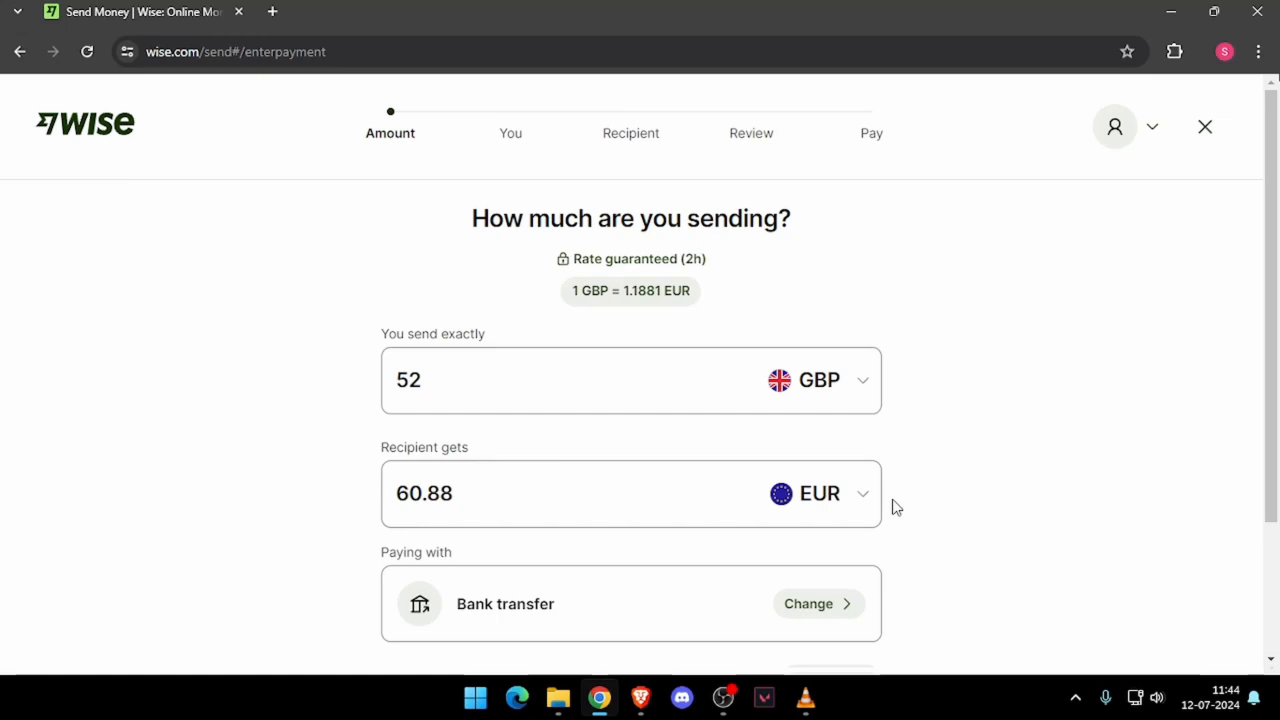
# - Continue past the 52 GBP to EUR quote to the profile form showing India as residence
pyautogui.scroll(-3)
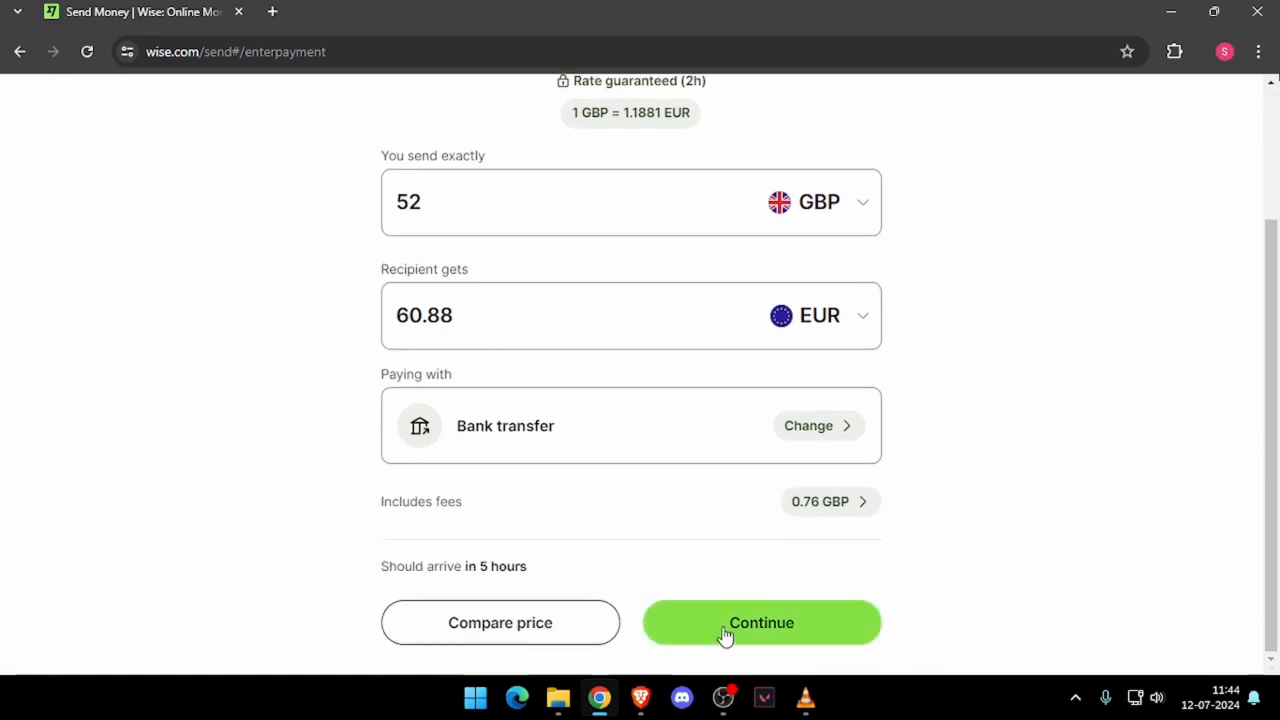
pyautogui.moveTo(865, 620)
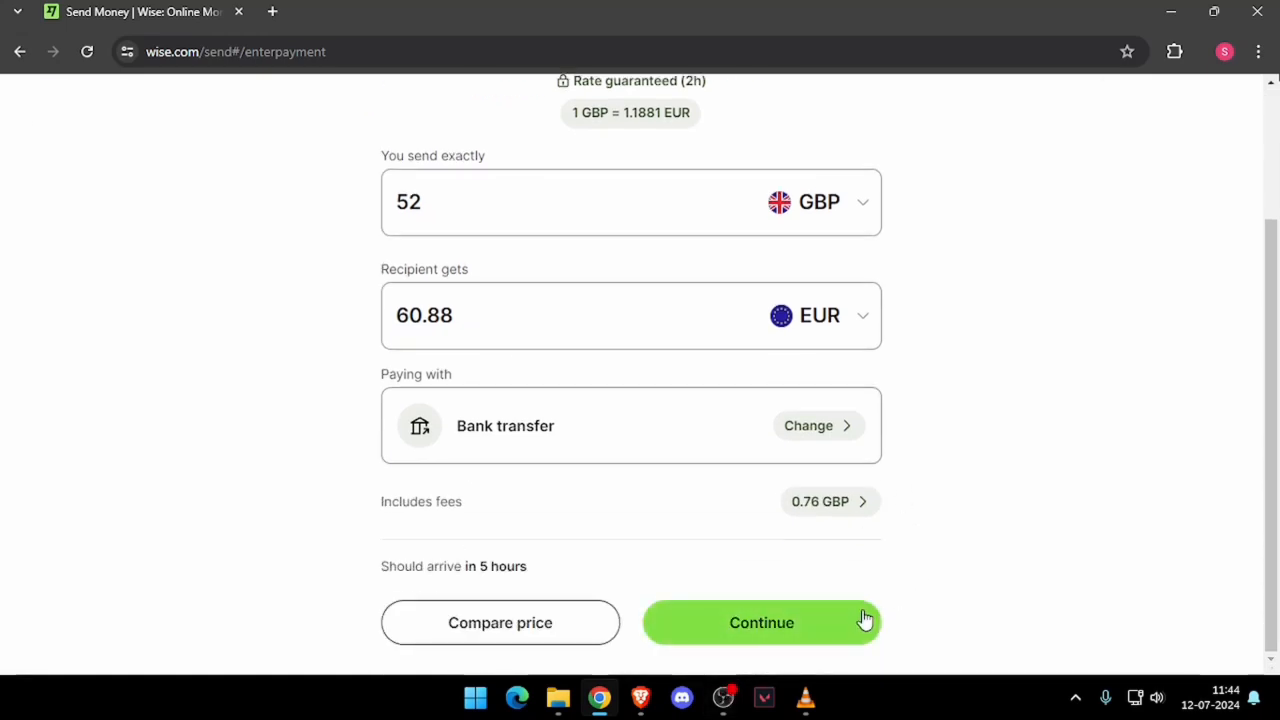
pyautogui.click(761, 622)
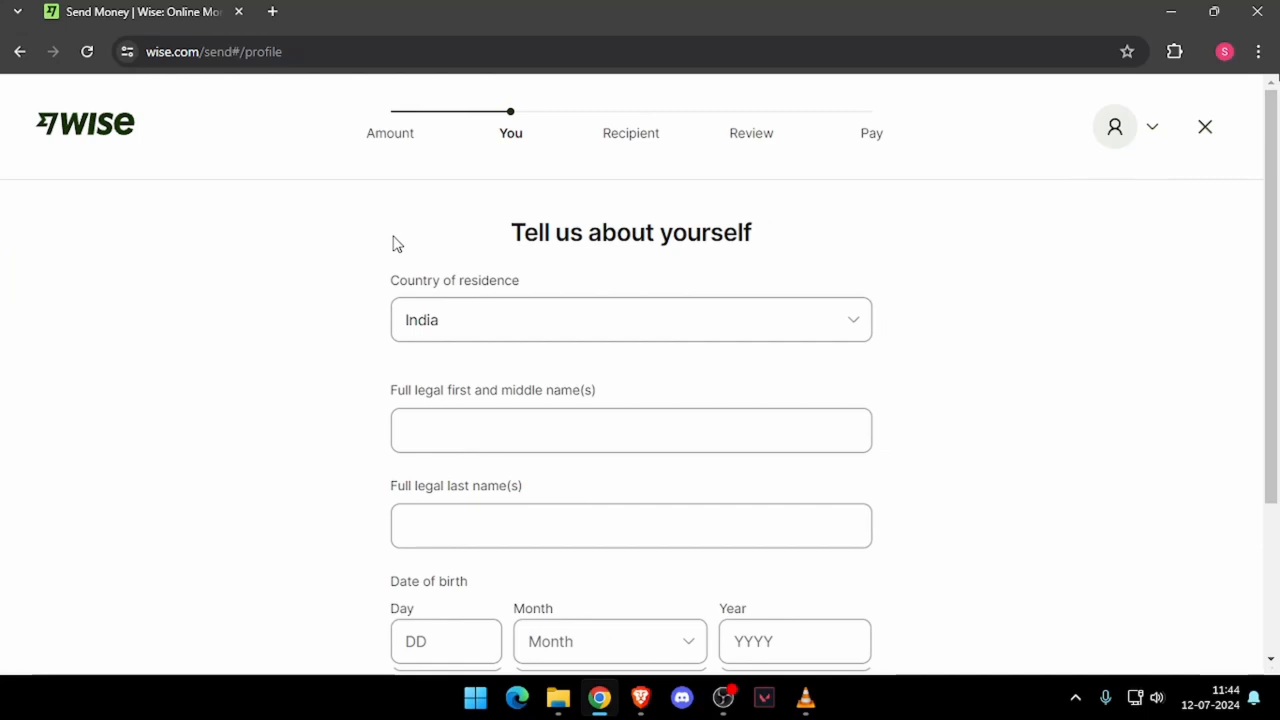
pyautogui.moveTo(585, 256)
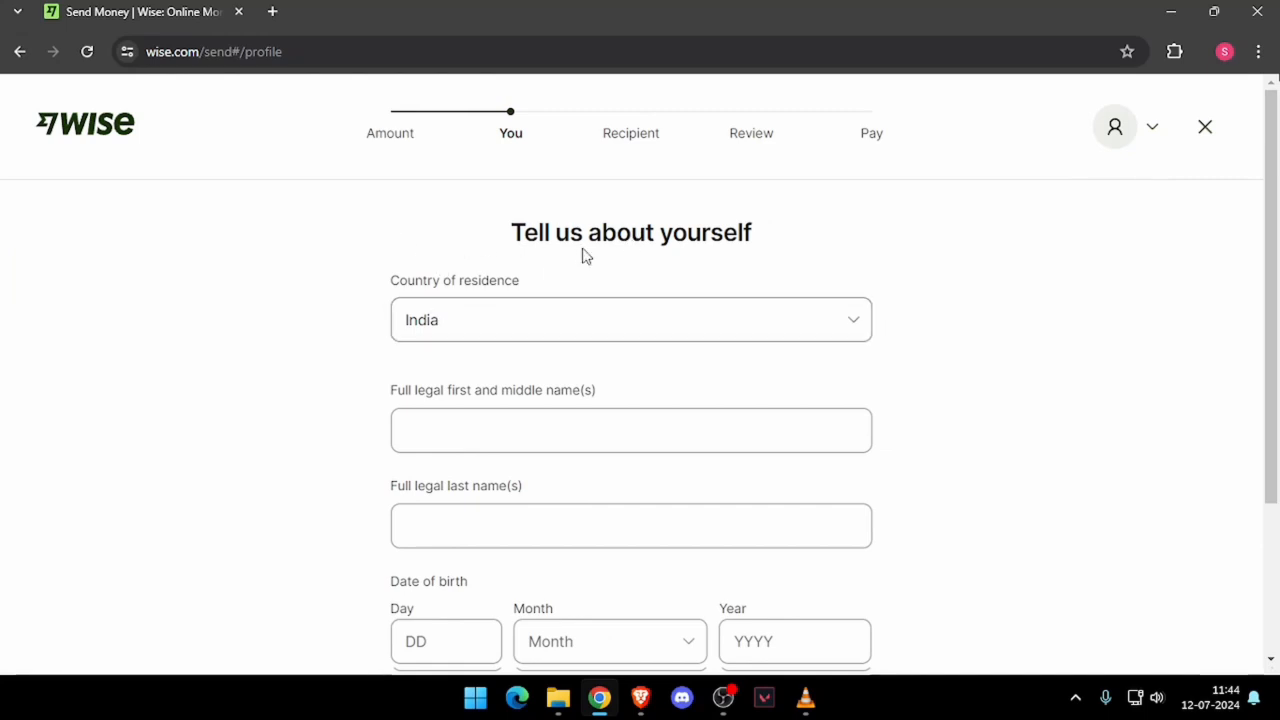
pyautogui.scroll(-3)
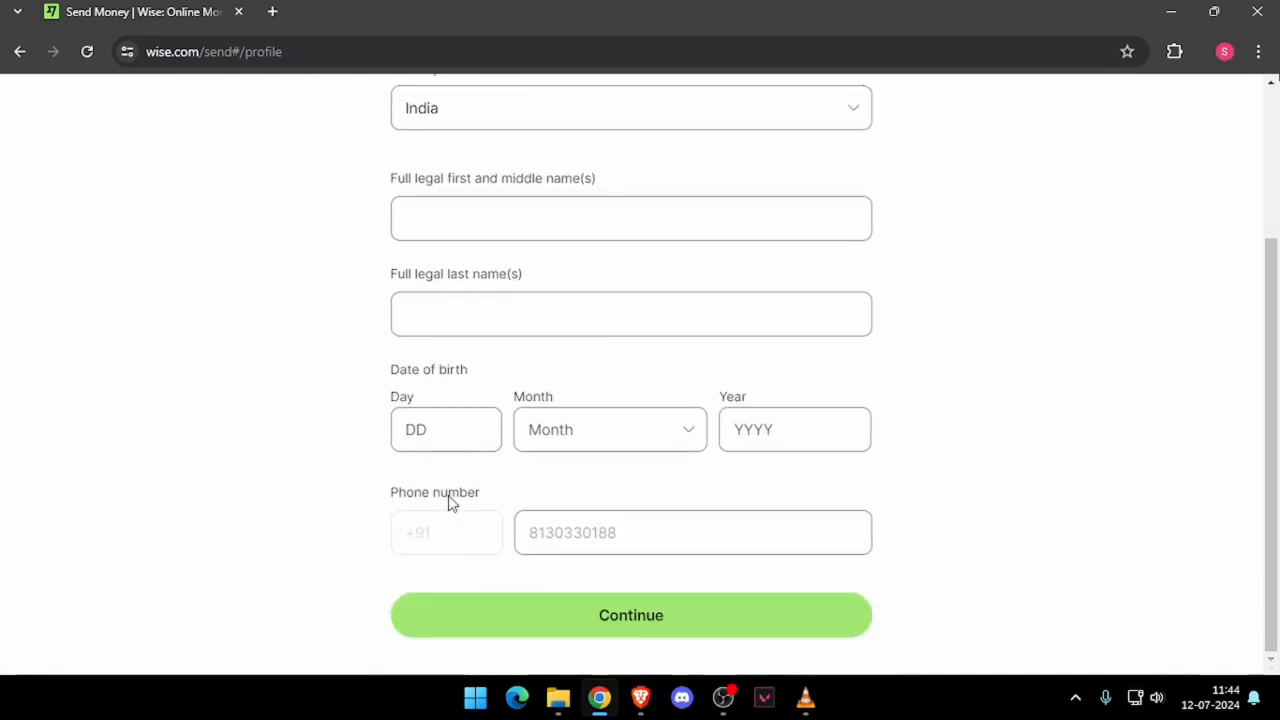
pyautogui.click(631, 218)
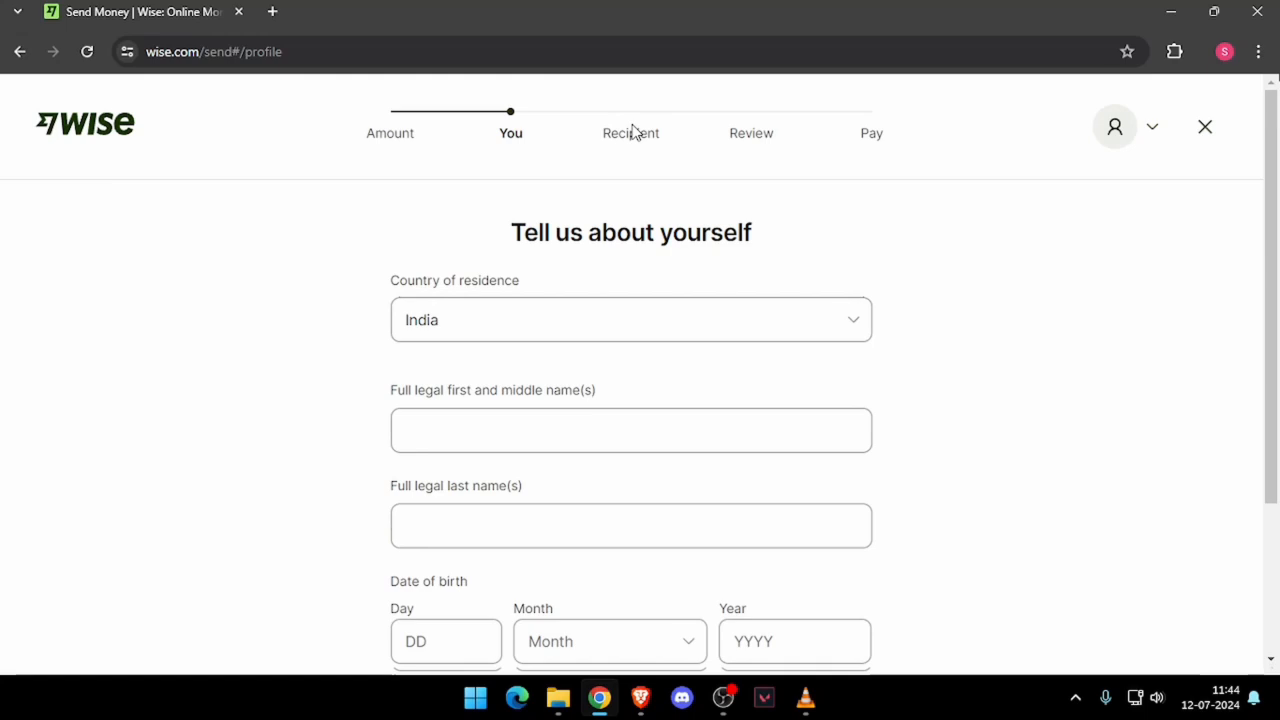
pyautogui.moveTo(762, 158)
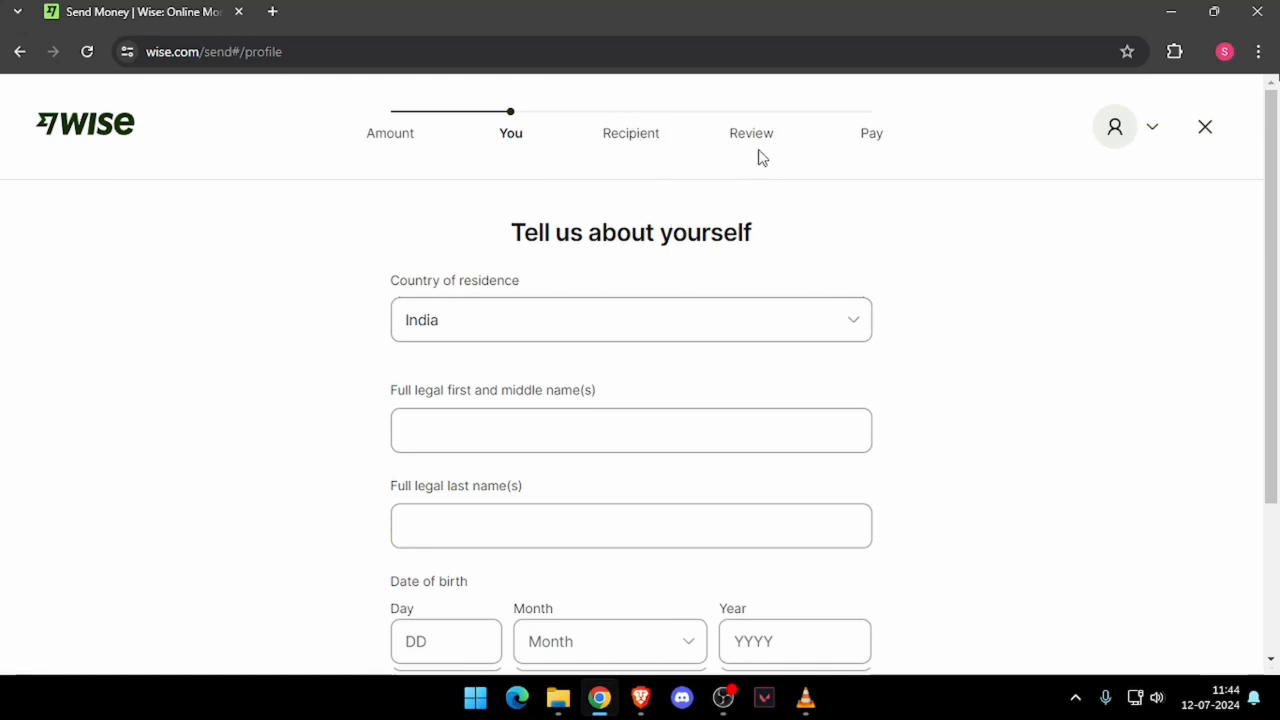
pyautogui.moveTo(815, 160)
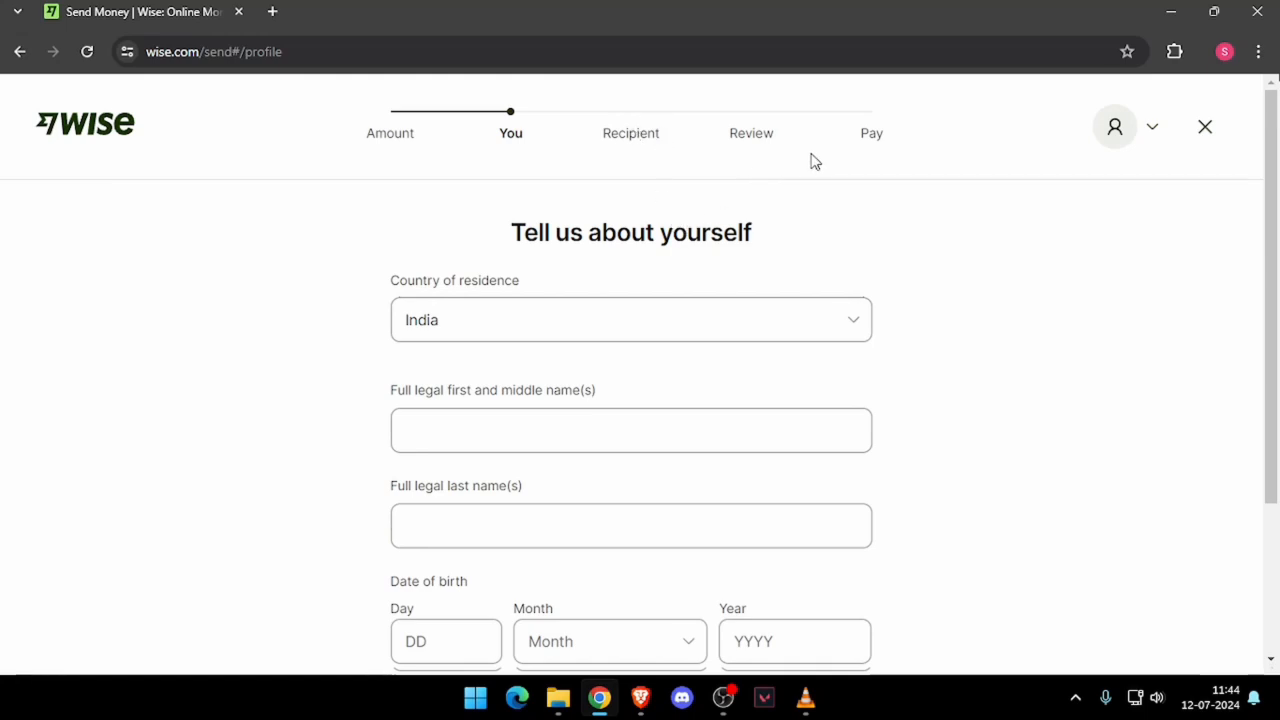
pyautogui.moveTo(720, 638)
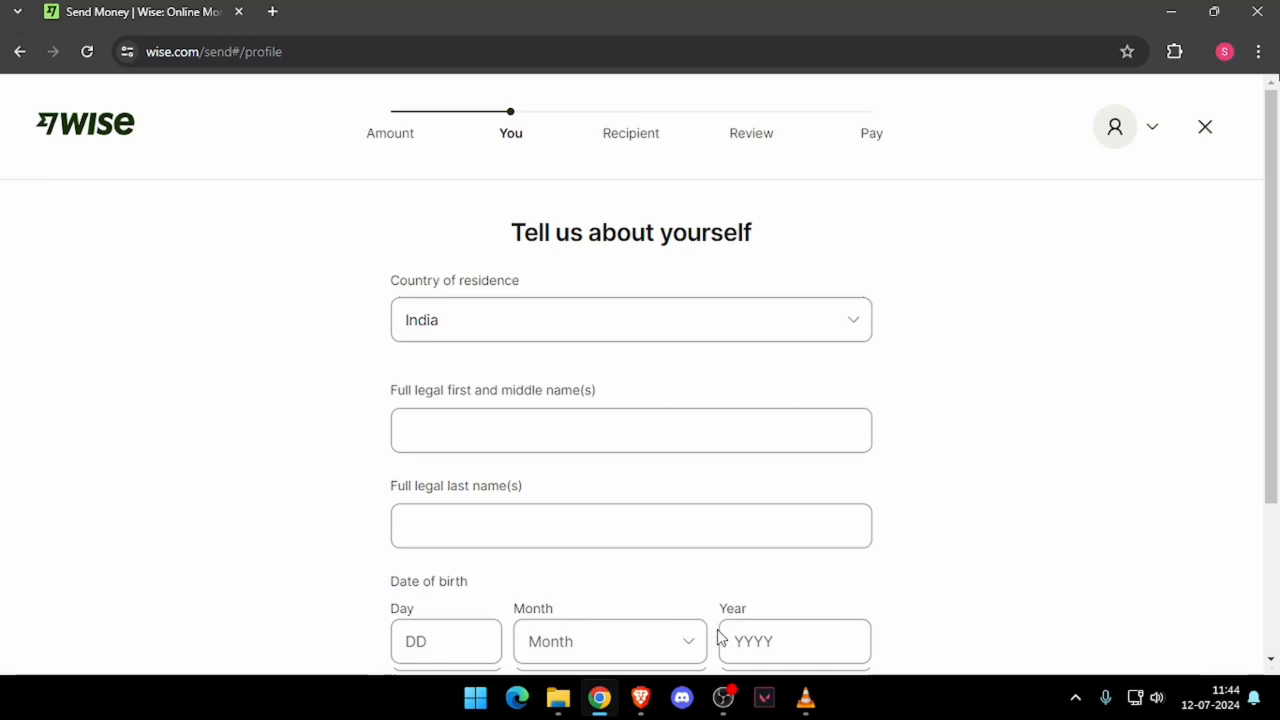